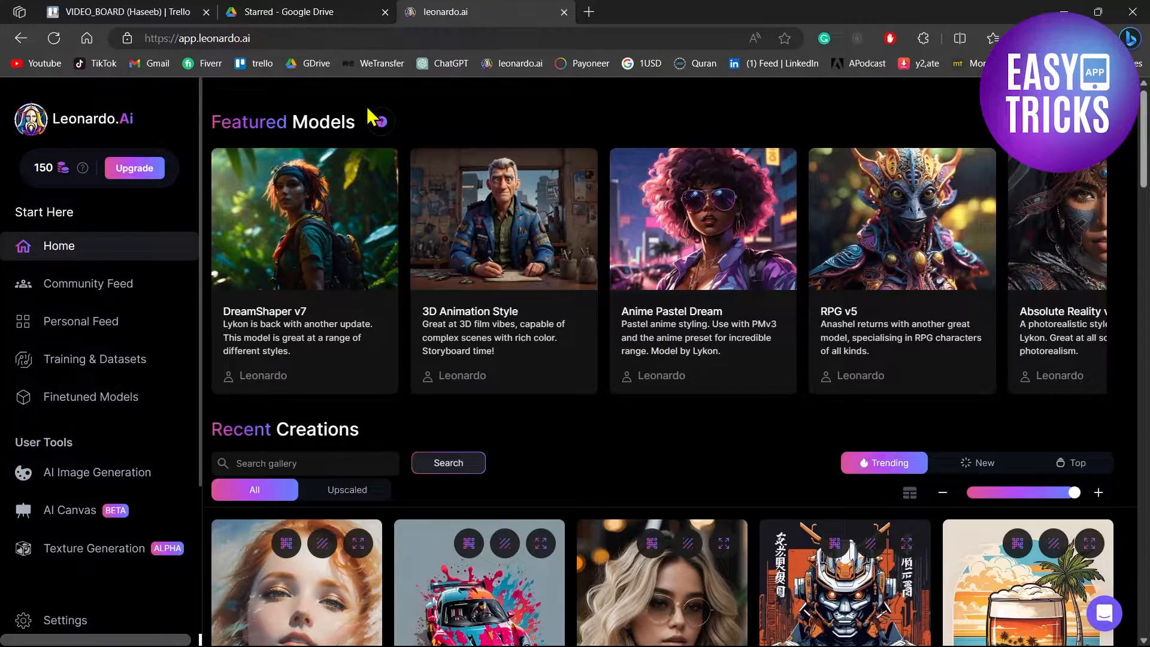
- Reach the Discord icon at the bottom of the Leonardo.Ai sidebar and launch the server invite
{"action": "scroll", "scroll_direction": "down", "scroll_amount": 3}
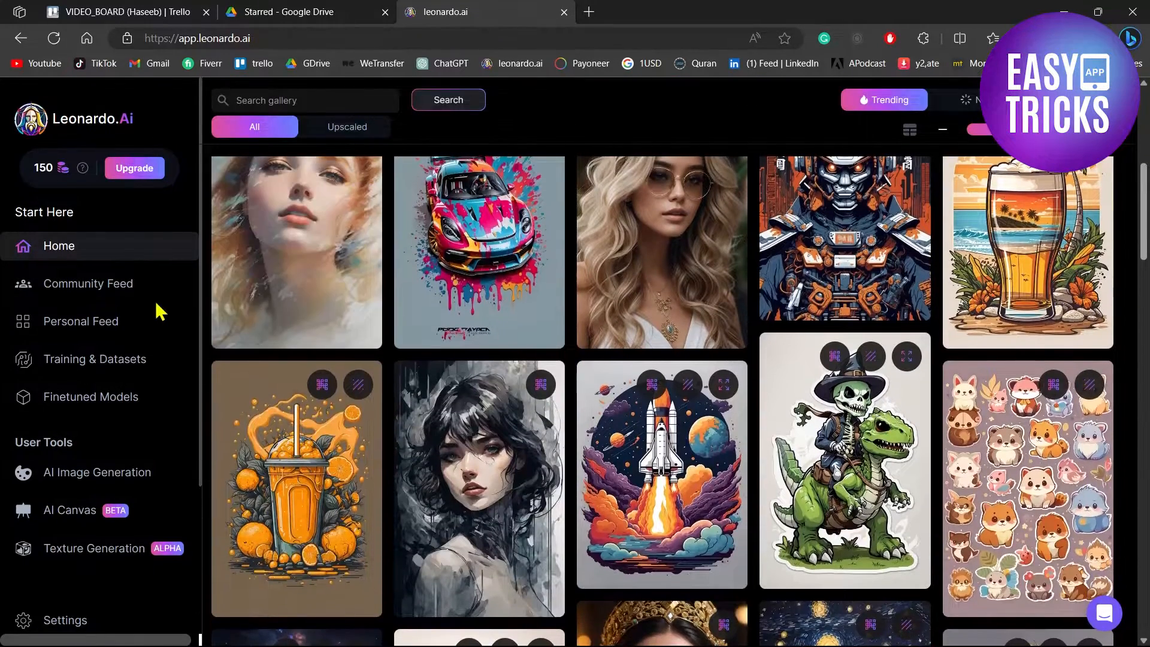
{"action": "scroll", "scroll_direction": "down", "scroll_amount": 3}
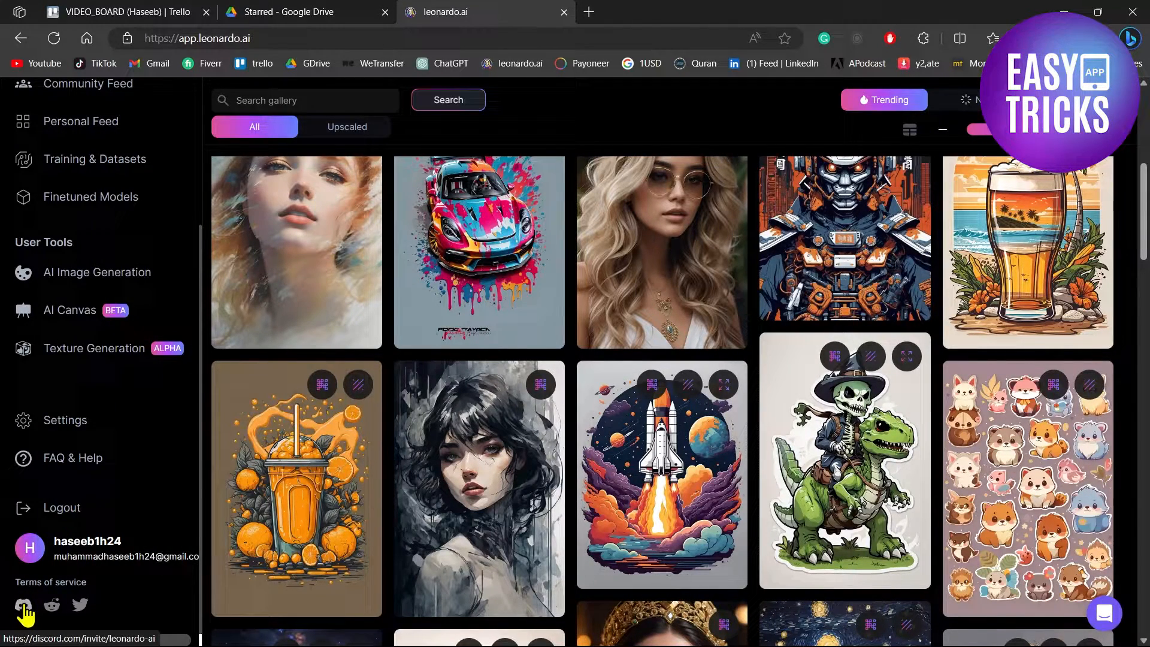
{"action": "left_click", "coordinate": [22, 604]}
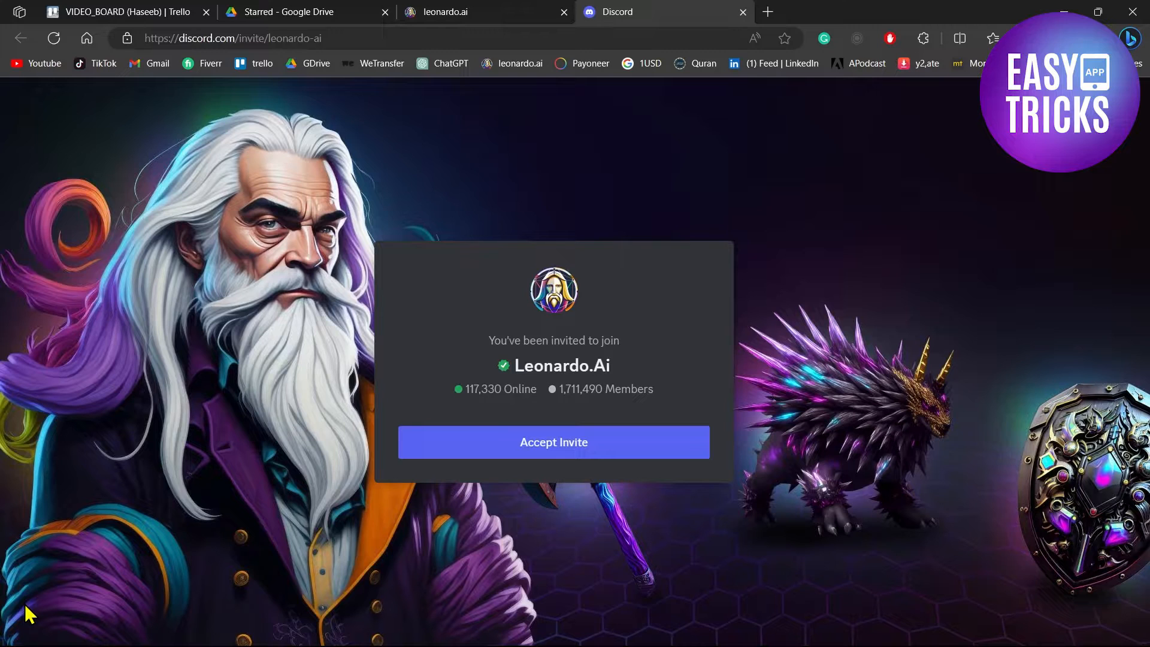
{"action": "mouse_move", "coordinate": [396, 473]}
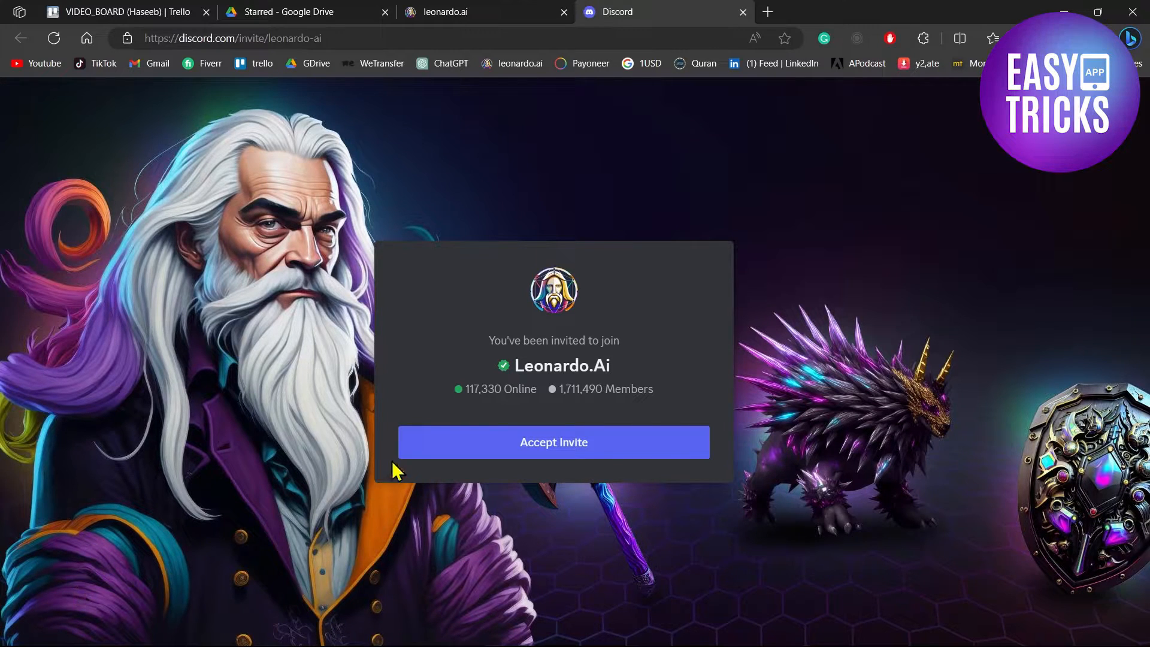
- Accept the invitation to join the Leonardo.Ai Discord server
{"action": "left_click", "coordinate": [553, 442]}
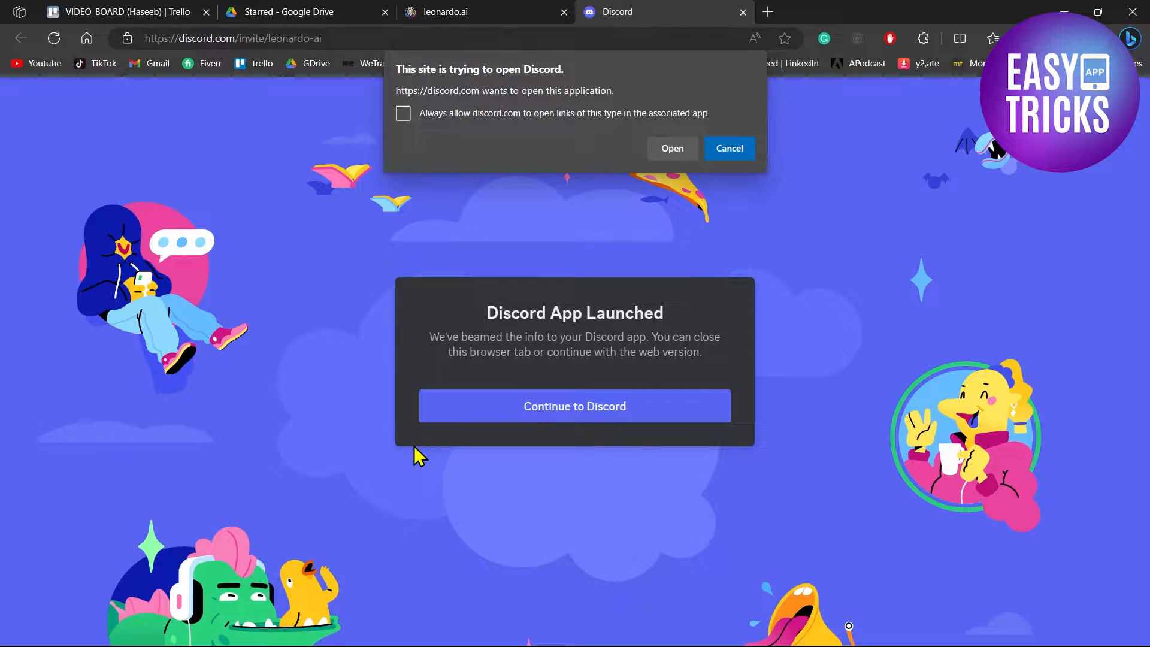
{"action": "mouse_move", "coordinate": [493, 267]}
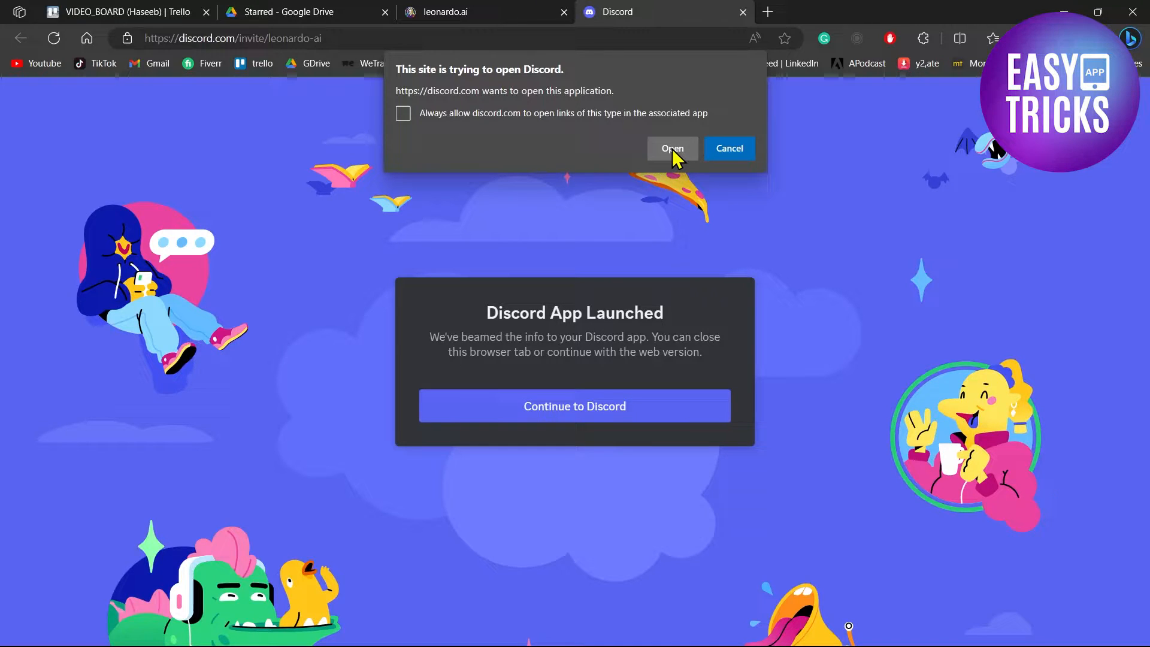
- Allow the browser to hand the invite over to the Discord desktop app
{"action": "left_click", "coordinate": [673, 149]}
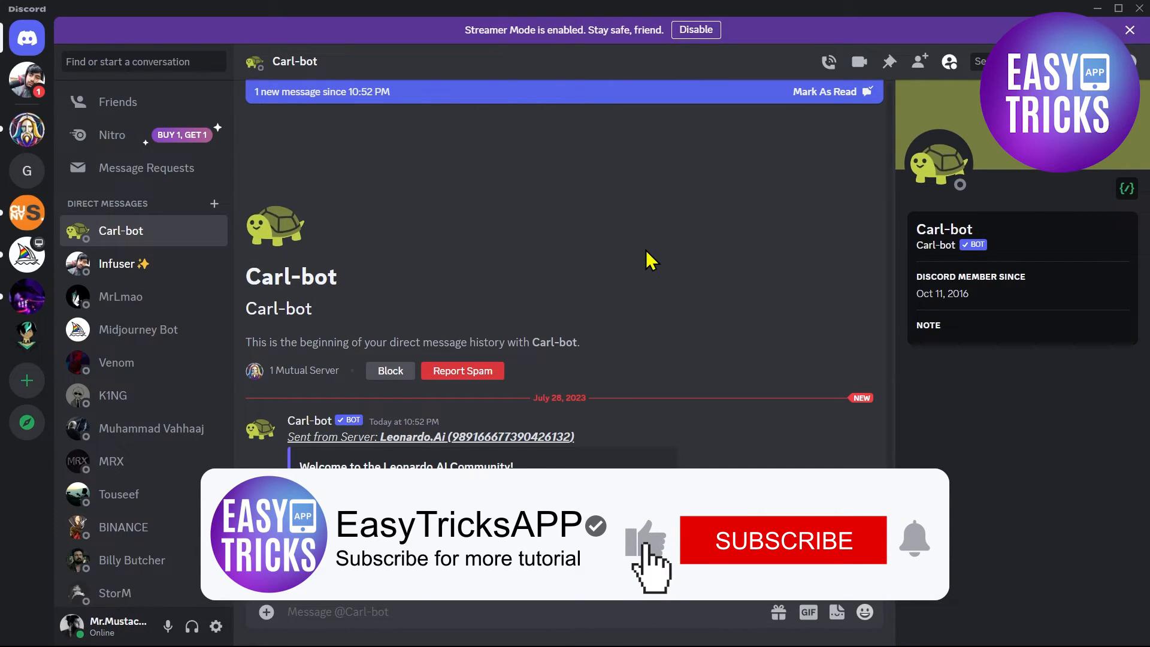
- View Carl-bot's welcome message for the Leonardo.AI Community in the desktop app
{"action": "left_click", "coordinate": [783, 540]}
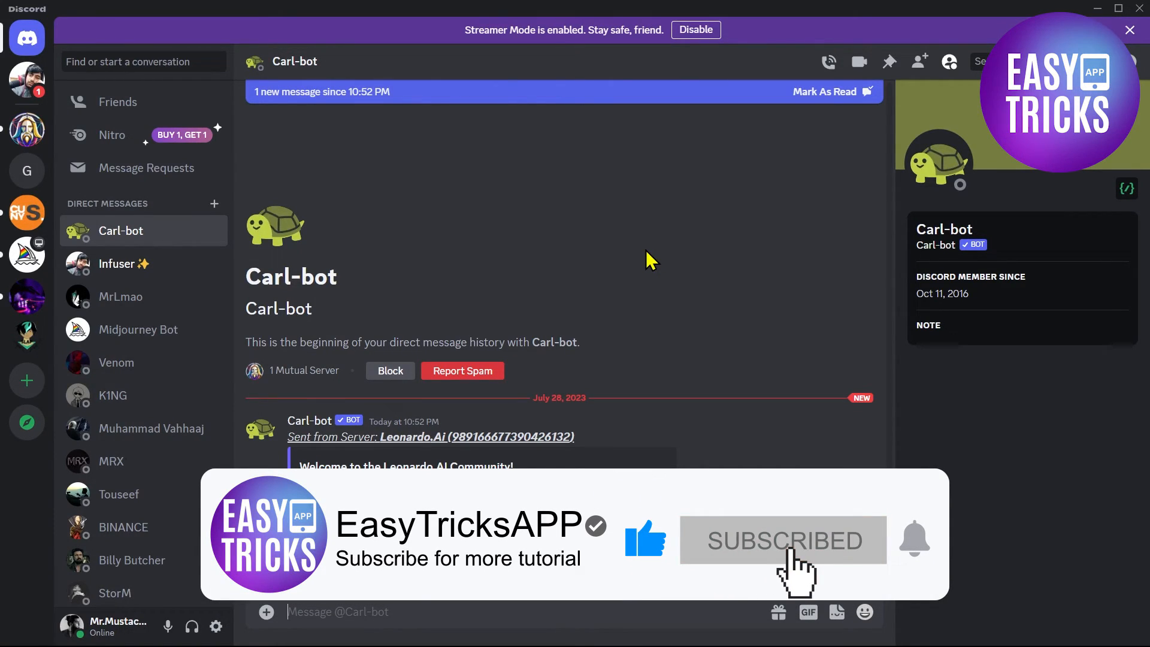